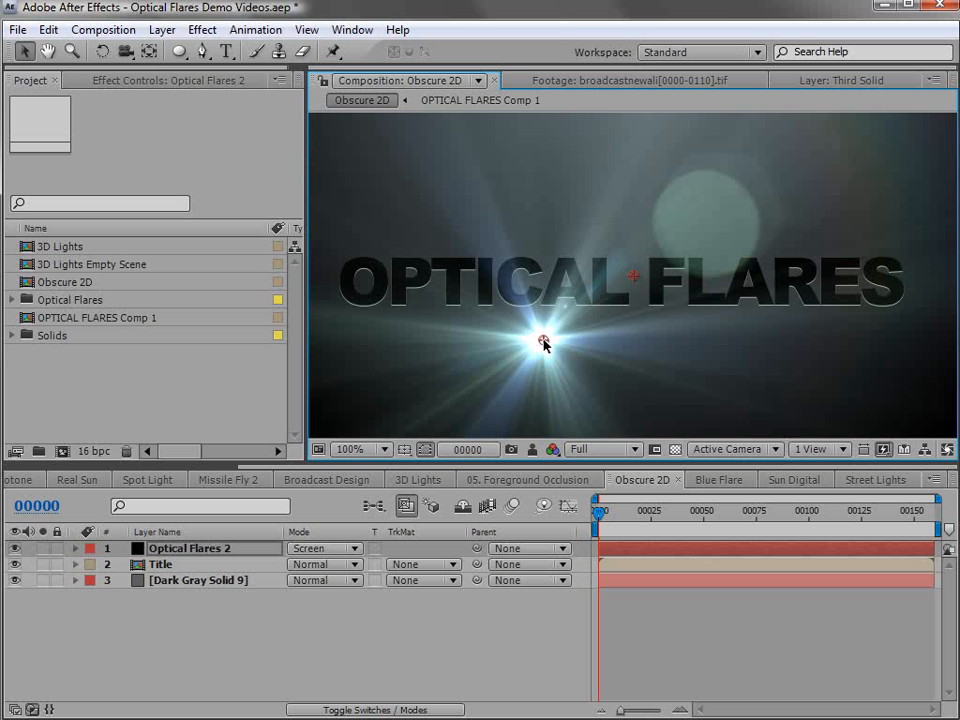
# Try flare positions over and below the OPTICAL title lettering
pyautogui.moveTo(543, 340); pyautogui.dragTo(508, 265)
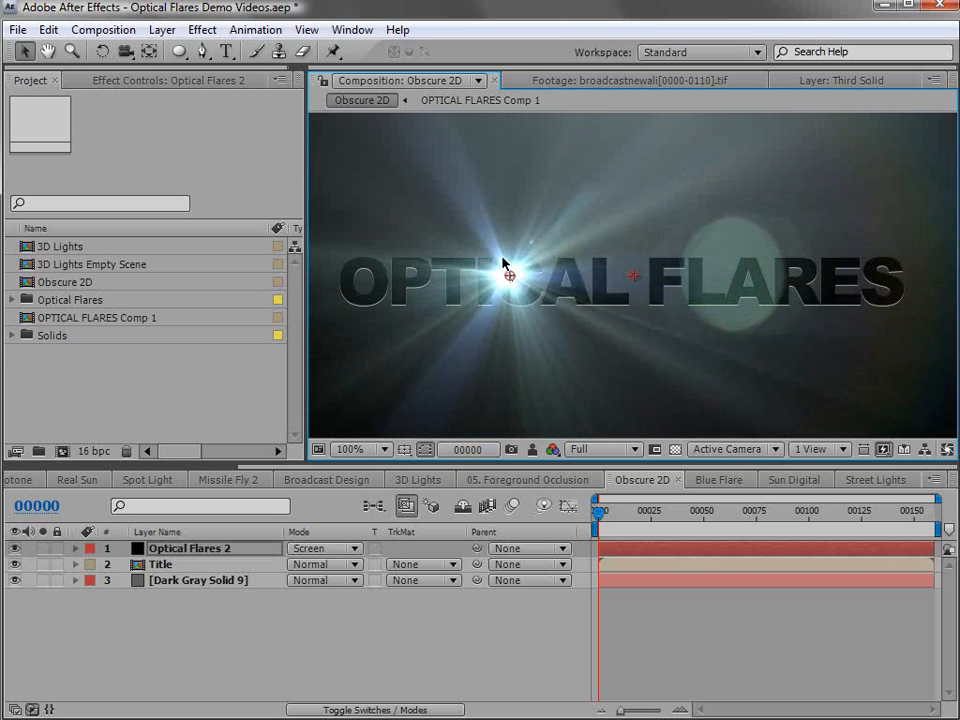
pyautogui.moveTo(505, 265); pyautogui.dragTo(535, 333)
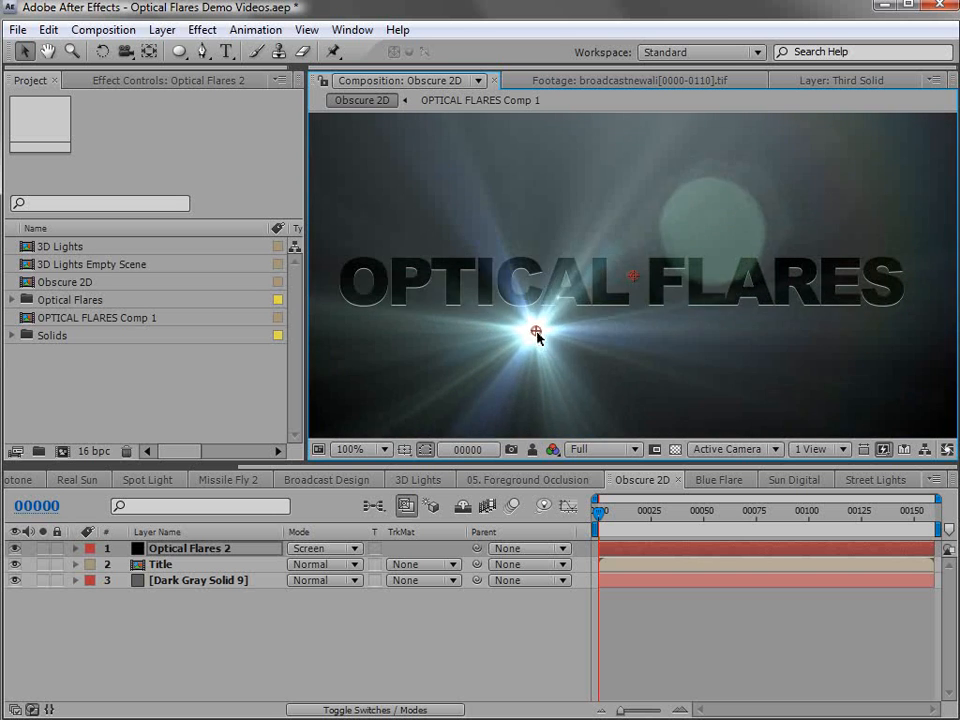
pyautogui.moveTo(537, 333); pyautogui.dragTo(505, 290)
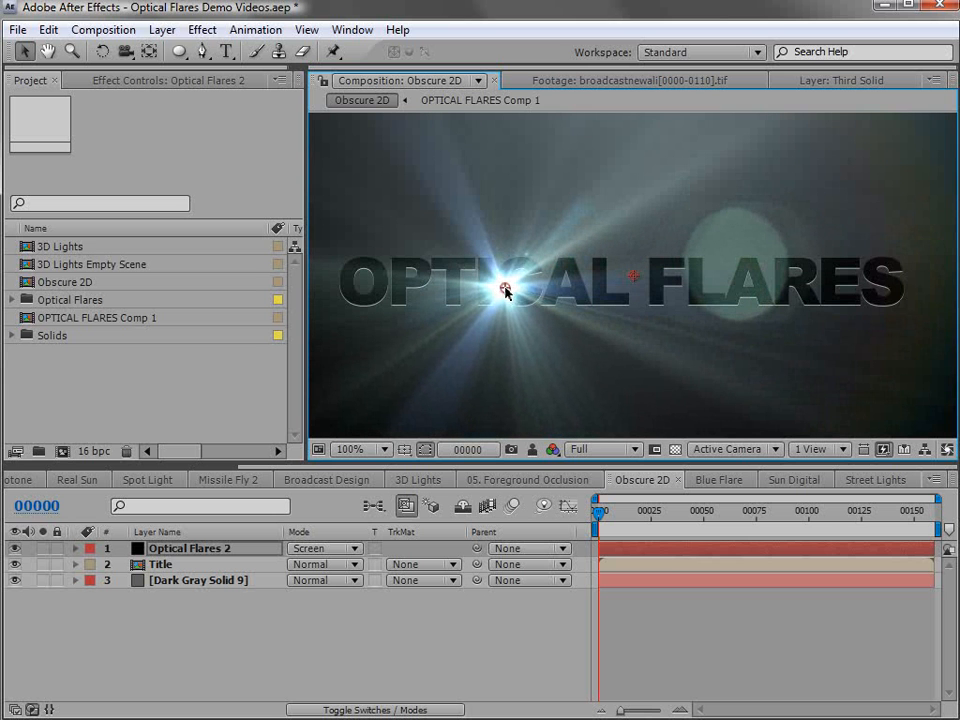
# Set Foreground Layer 1 source to 2. Title and place the flare just above the title
pyautogui.click(167, 80)
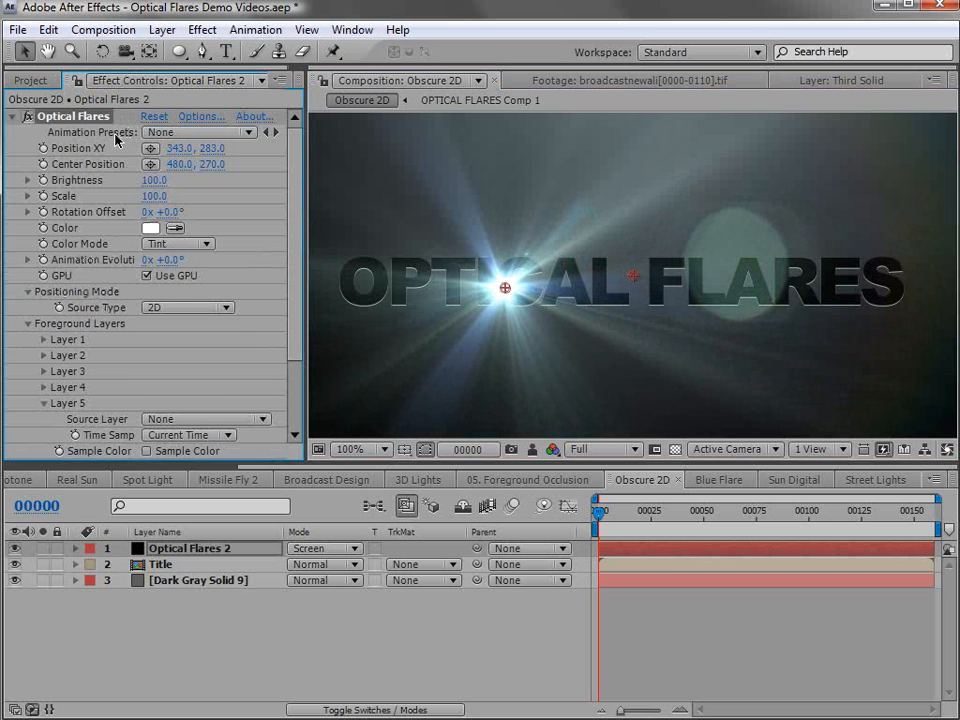
pyautogui.click(28, 323)
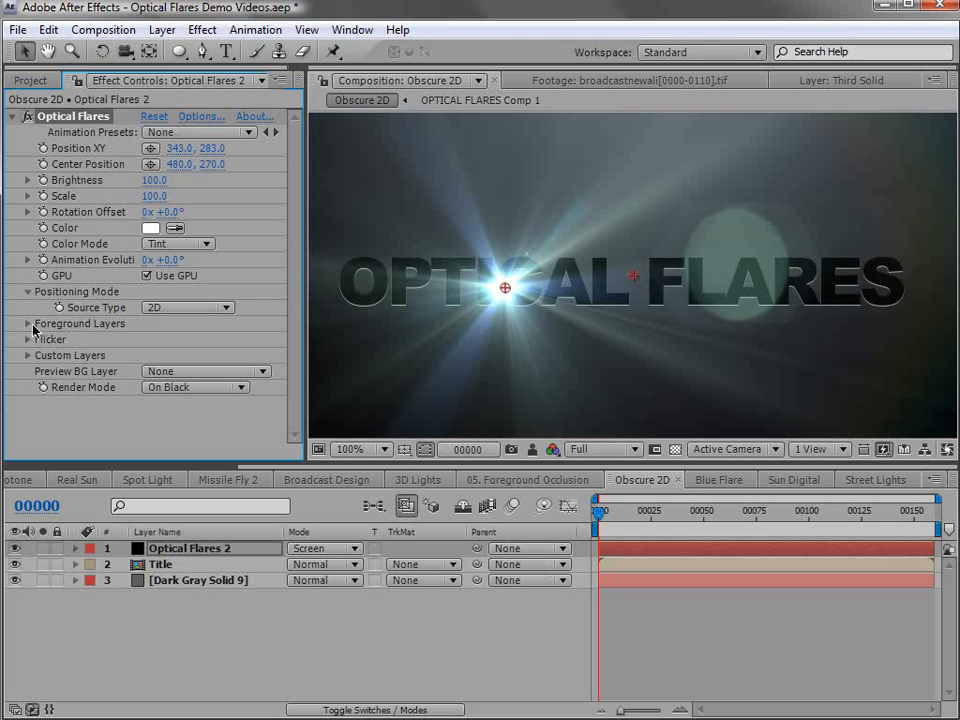
pyautogui.click(26, 323)
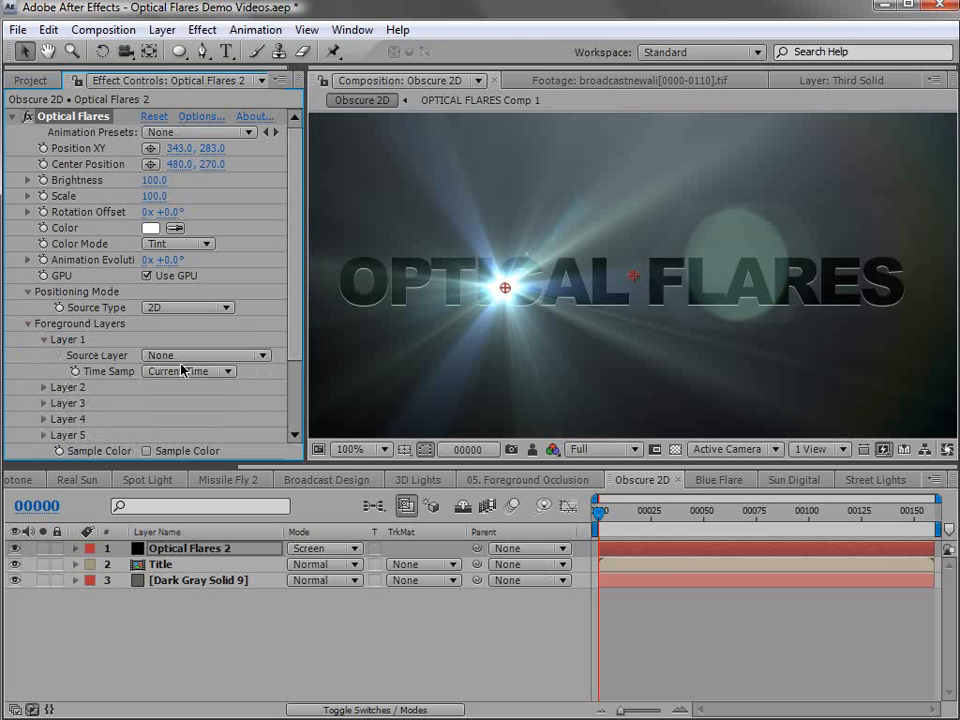
pyautogui.click(205, 355)
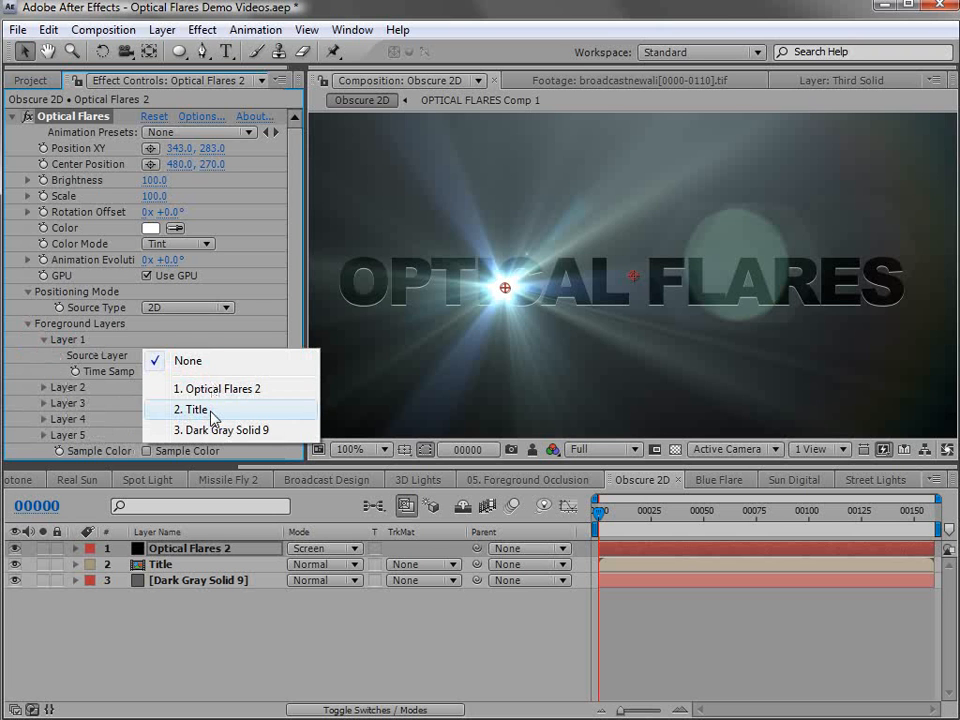
pyautogui.click(196, 408)
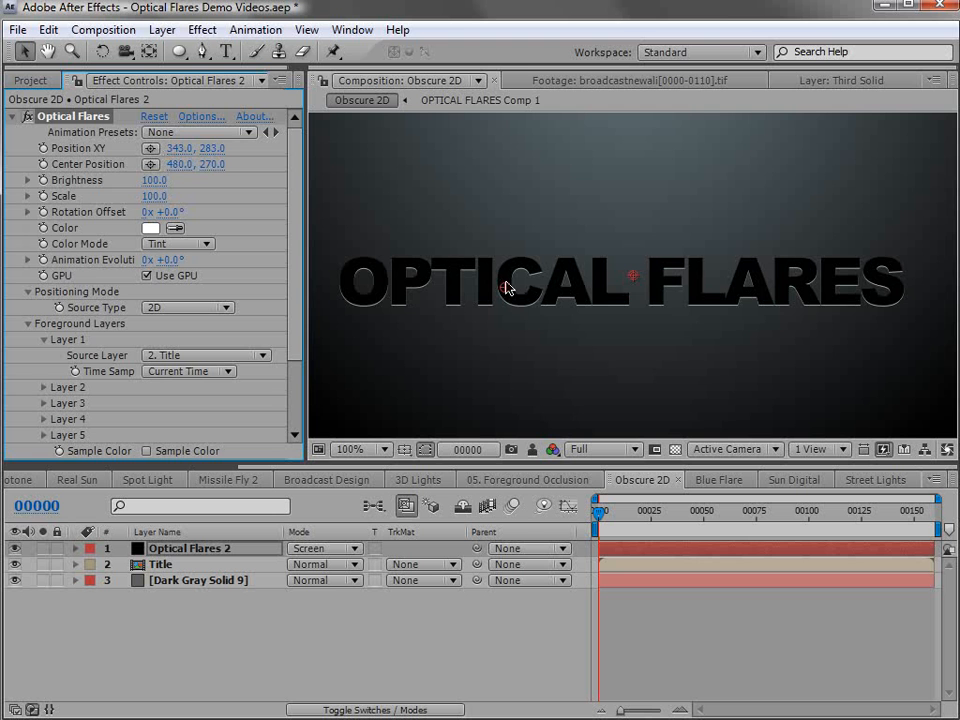
pyautogui.moveTo(505, 288); pyautogui.dragTo(524, 258)
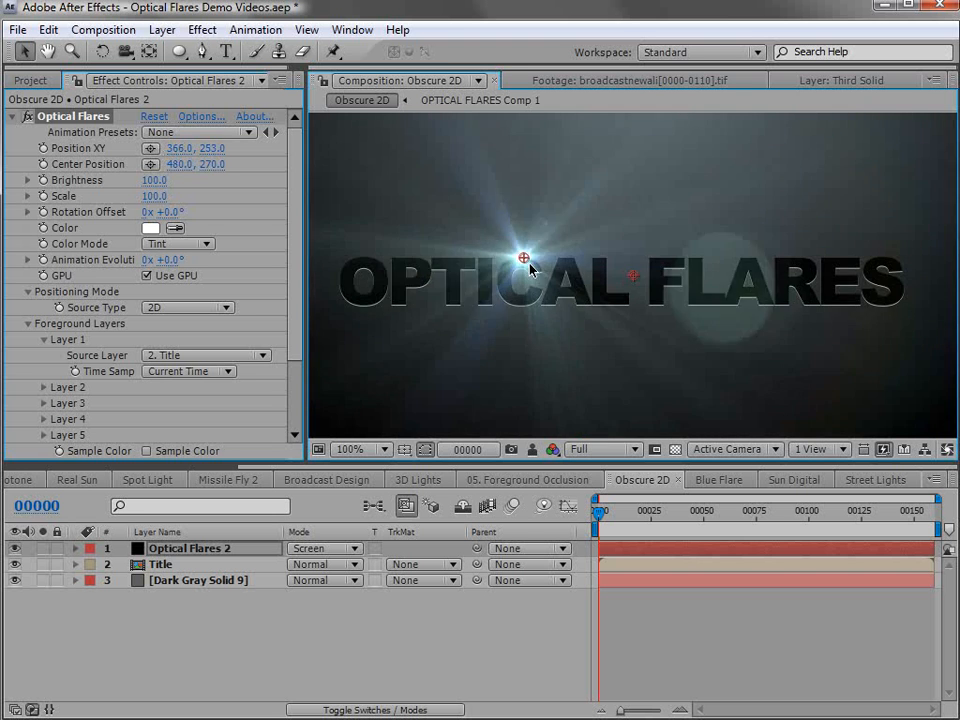
pyautogui.moveTo(523, 258); pyautogui.dragTo(600, 278)
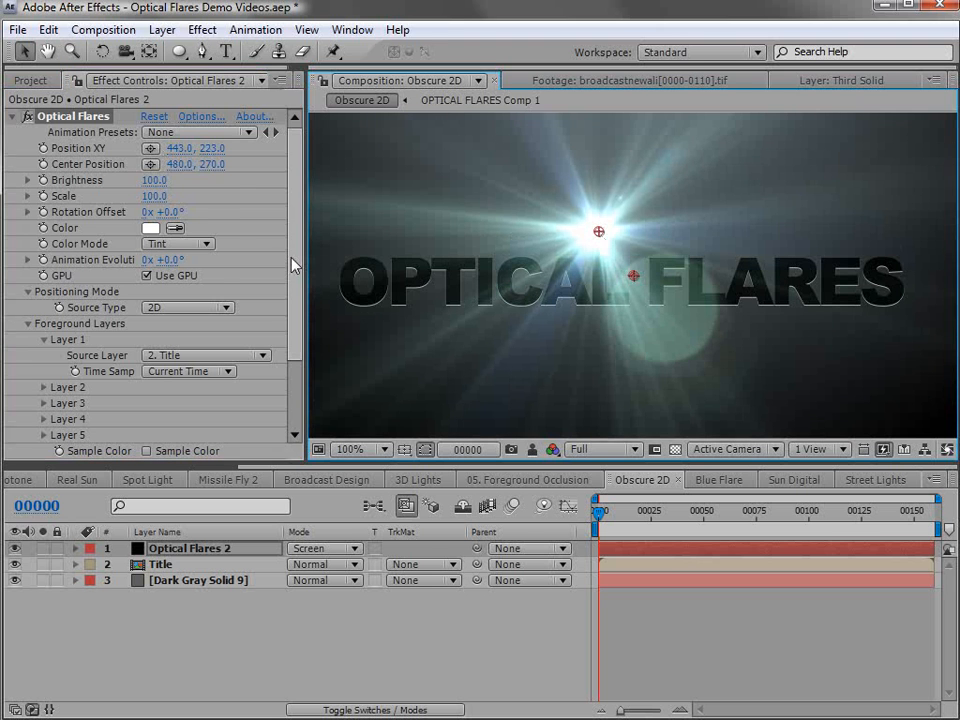
pyautogui.scroll(-3)
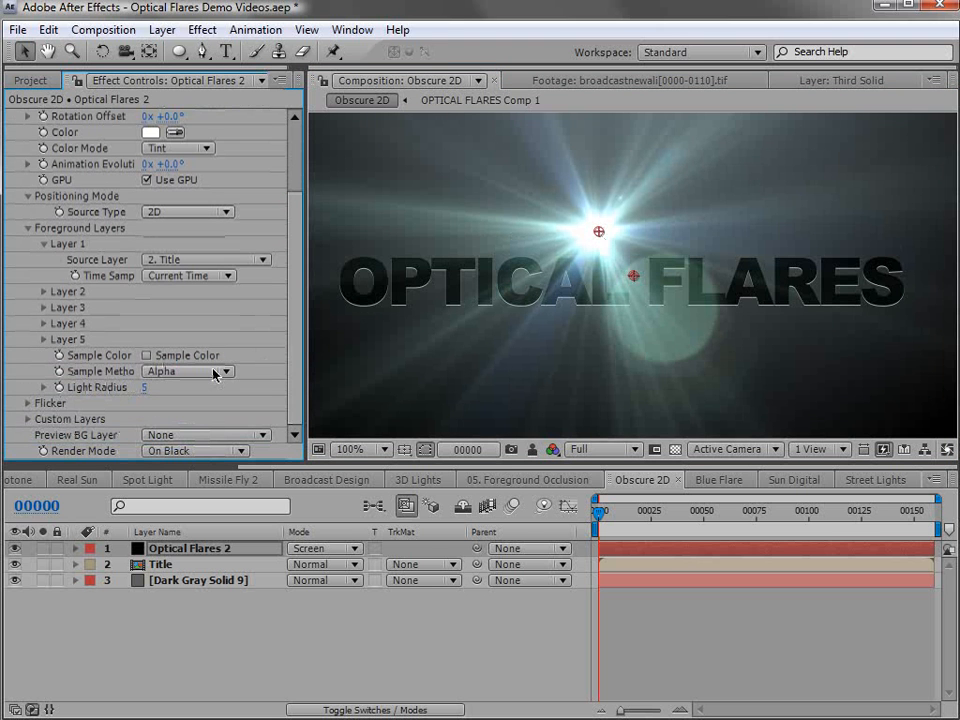
pyautogui.click(146, 355)
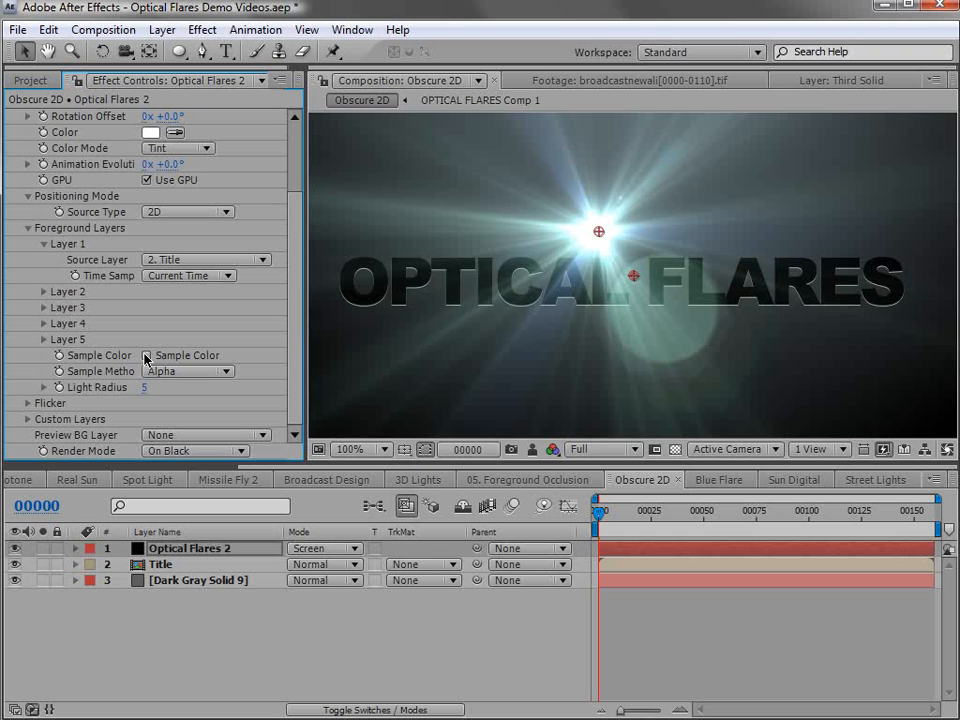
pyautogui.click(188, 371)
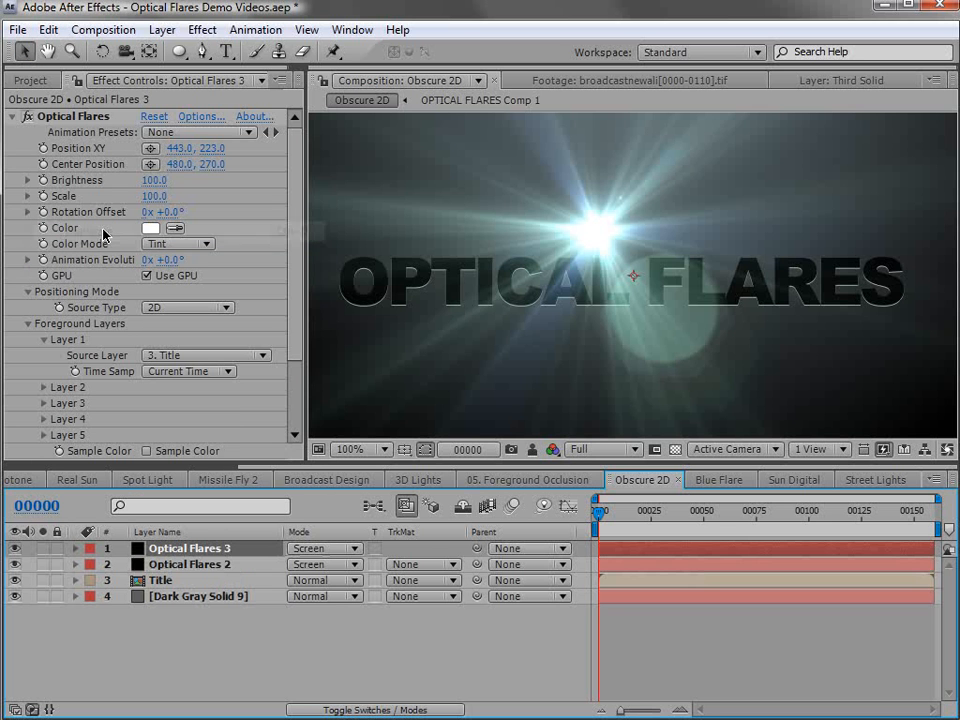
# Duplicate the flare as Optical Flares 3 and keyframe Optical Flares 2 Position XY at 443, 223
pyautogui.click(190, 564)
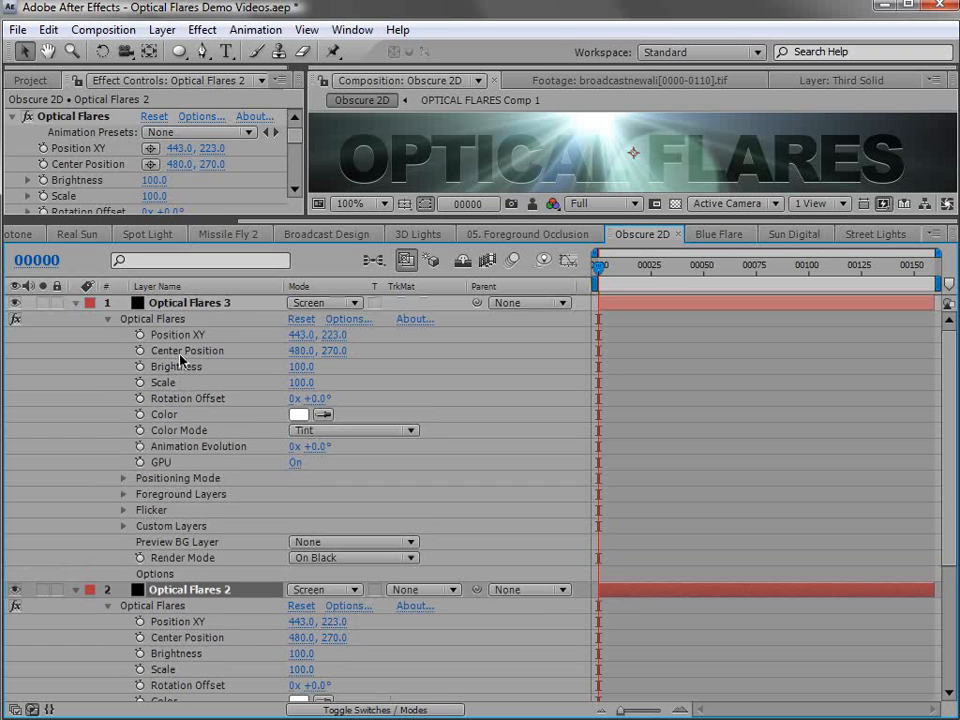
pyautogui.moveTo(232, 390)
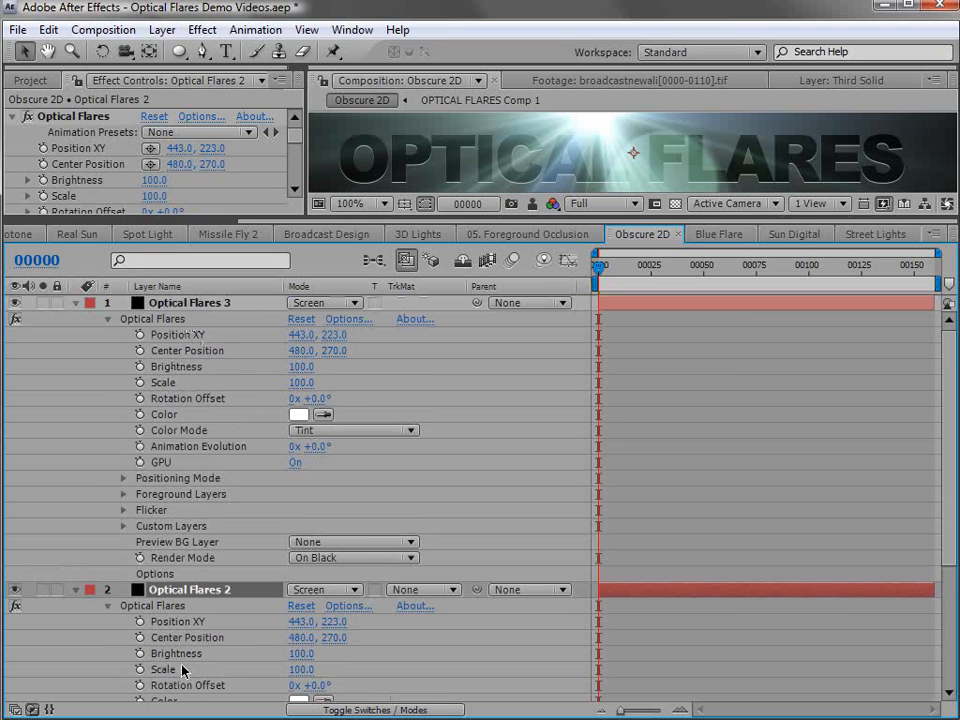
pyautogui.click(139, 621)
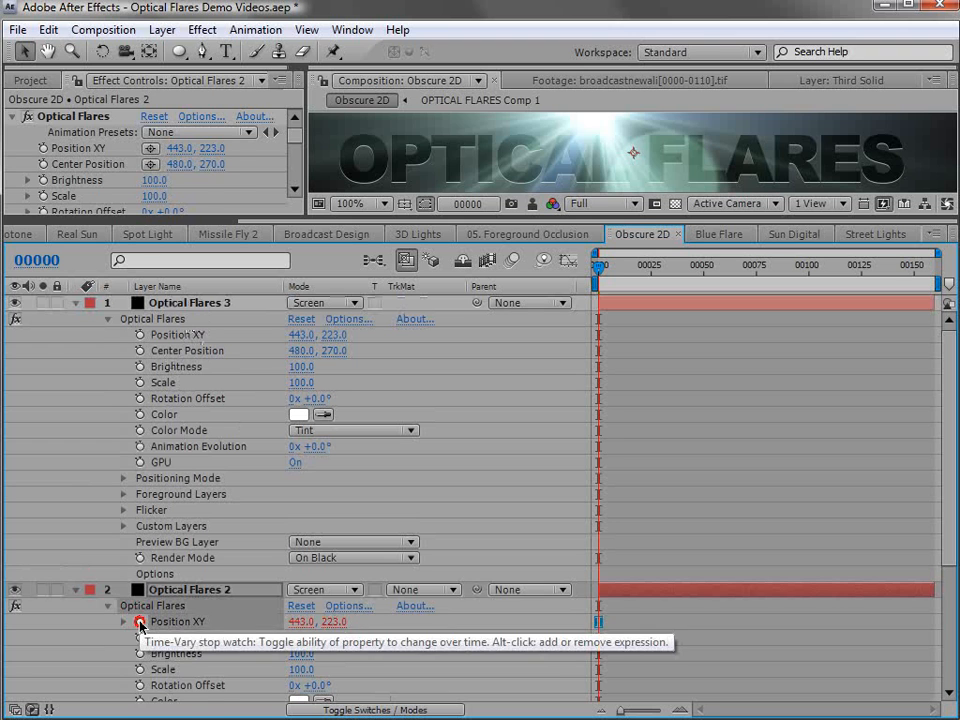
pyautogui.click(140, 621)
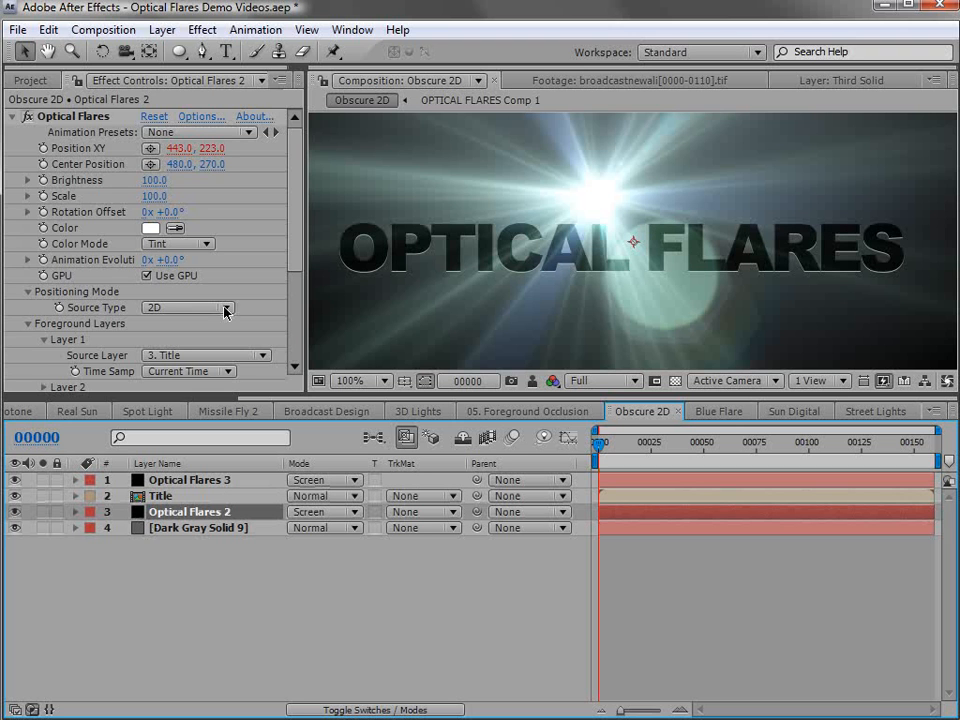
# Move Optical Flares 2 below Title and bring up its Optical Flares Options editor
pyautogui.click(185, 307)
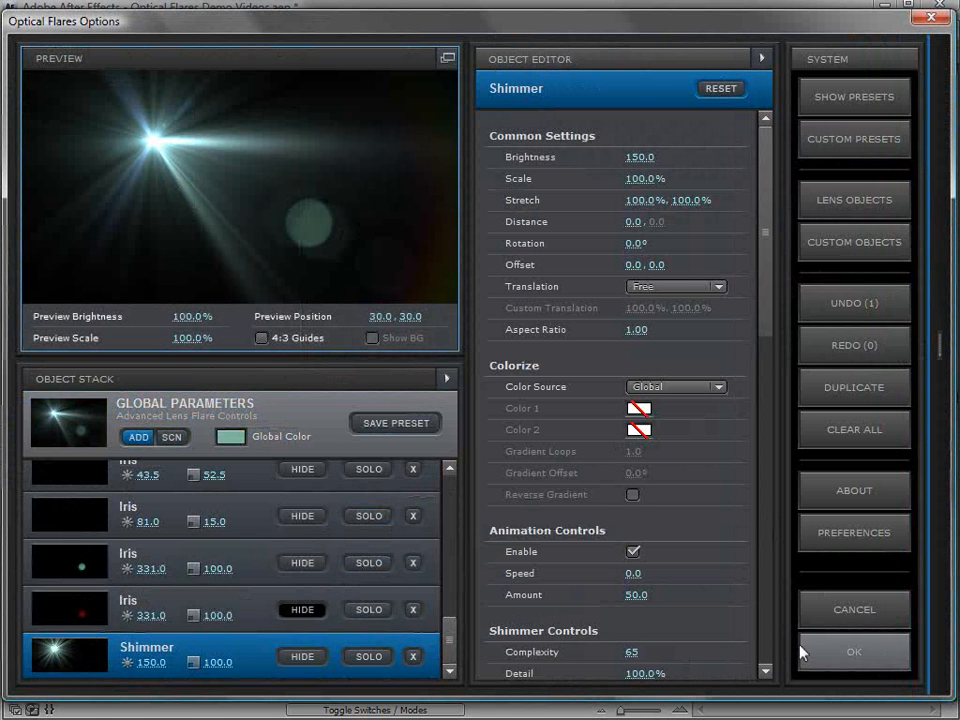
# Change the Global Seed to 5017 and close Optical Flares Options with OK
pyautogui.click(185, 410)
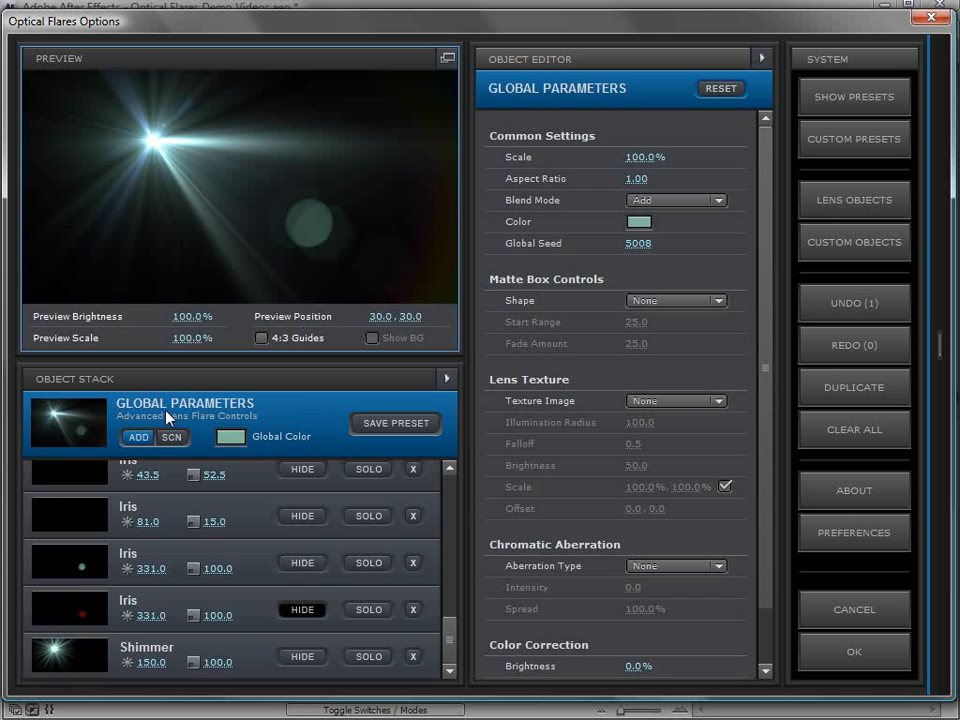
pyautogui.moveTo(610, 262)
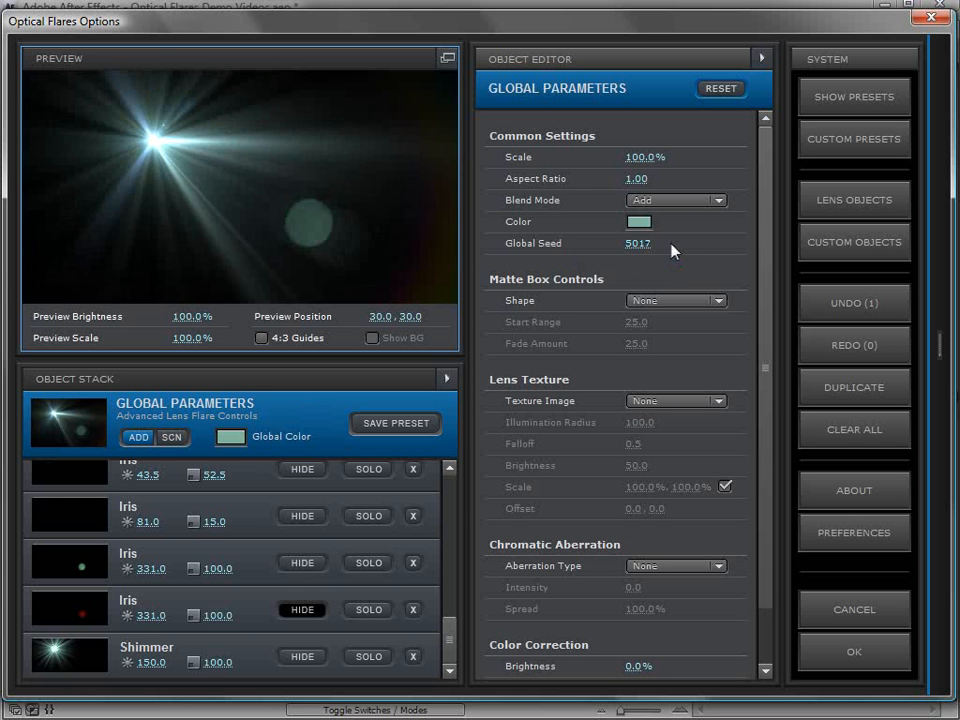
pyautogui.click(853, 651)
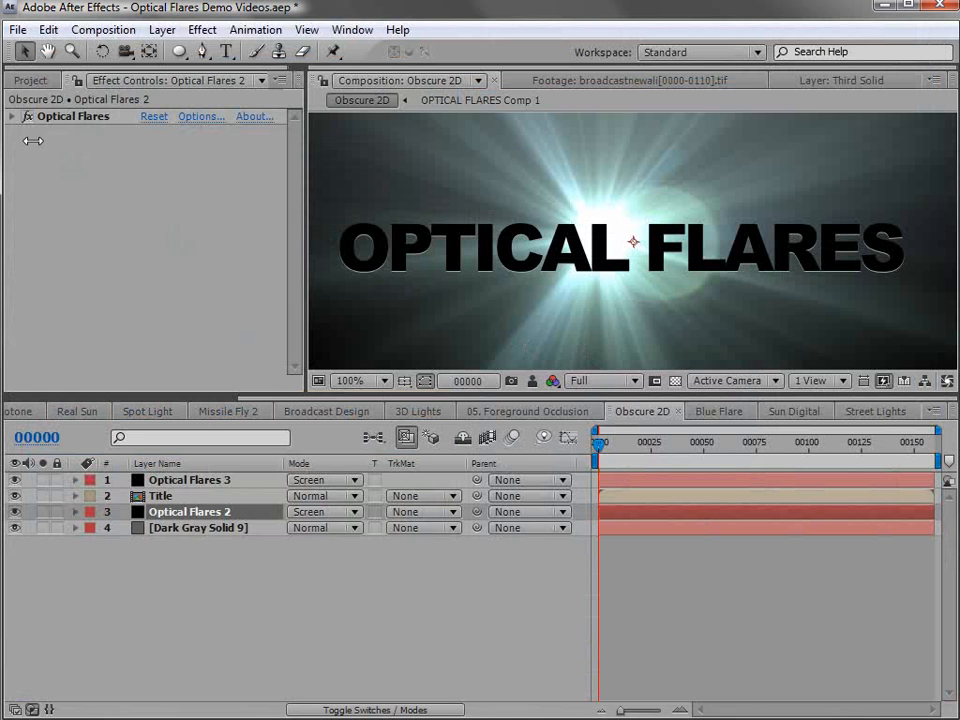
# Drag the Optical Flares 3 flare to 342, 272, behind the title letters
pyautogui.click(13, 116)
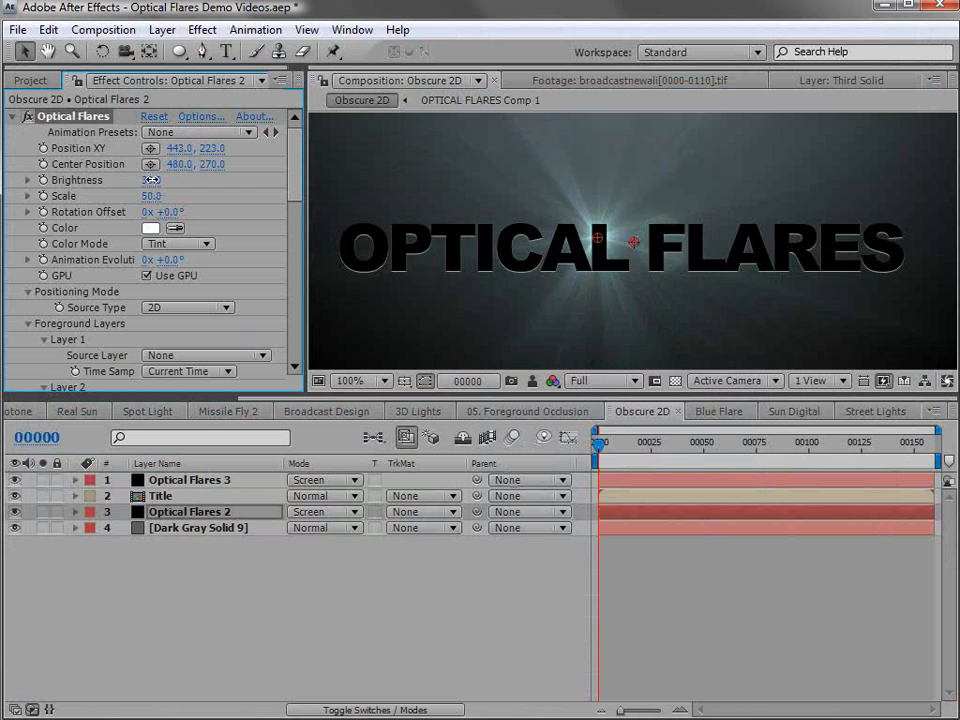
pyautogui.click(189, 480)
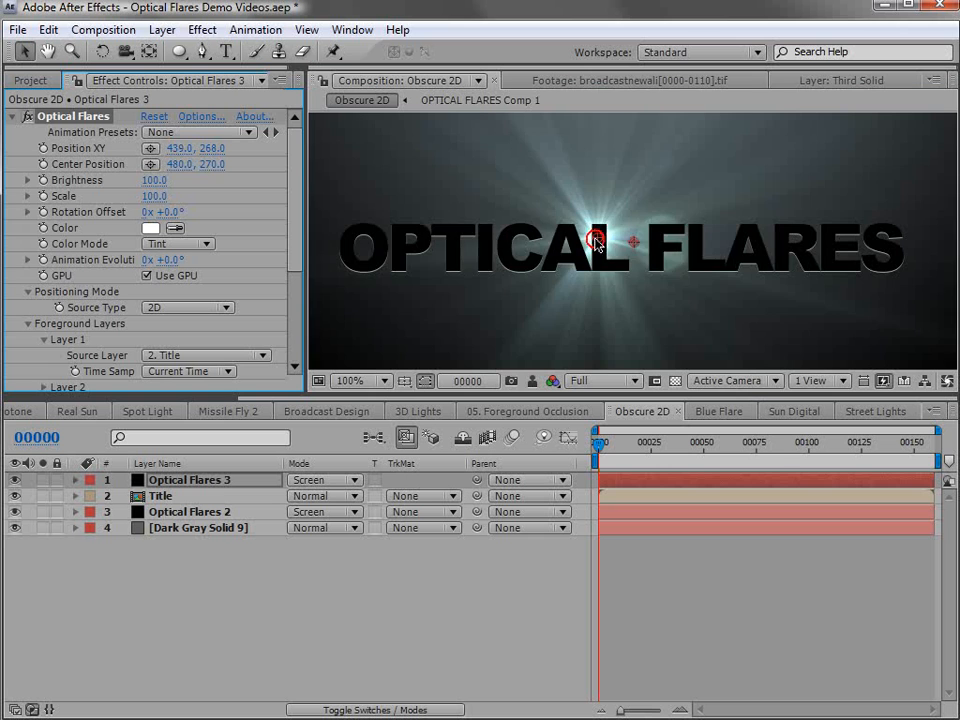
pyautogui.moveTo(595, 240); pyautogui.dragTo(505, 245)
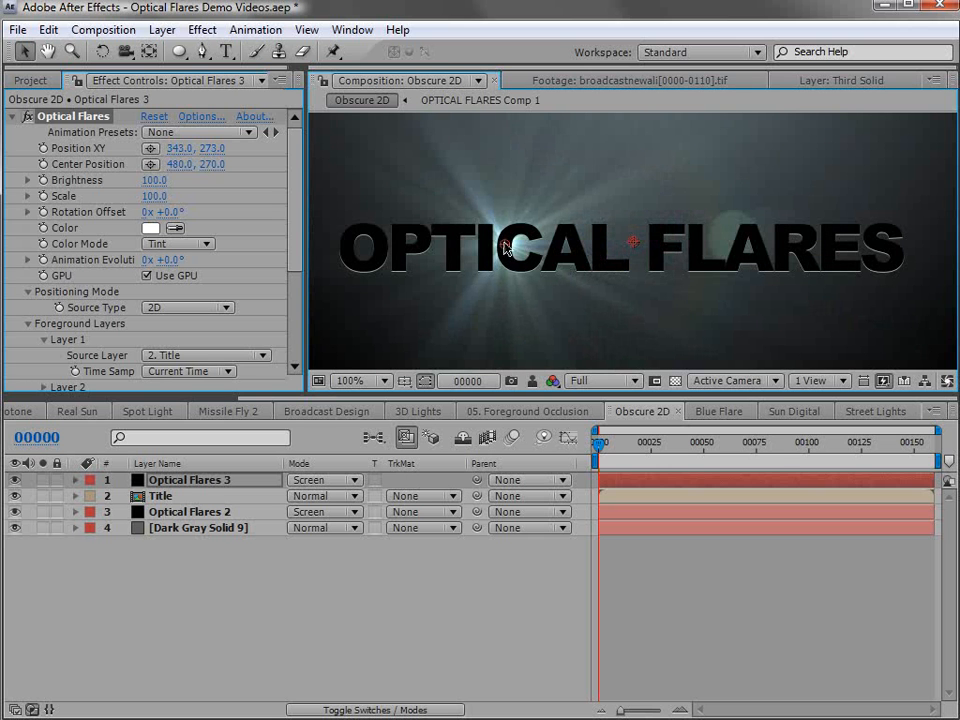
pyautogui.moveTo(505, 248); pyautogui.dragTo(505, 263)
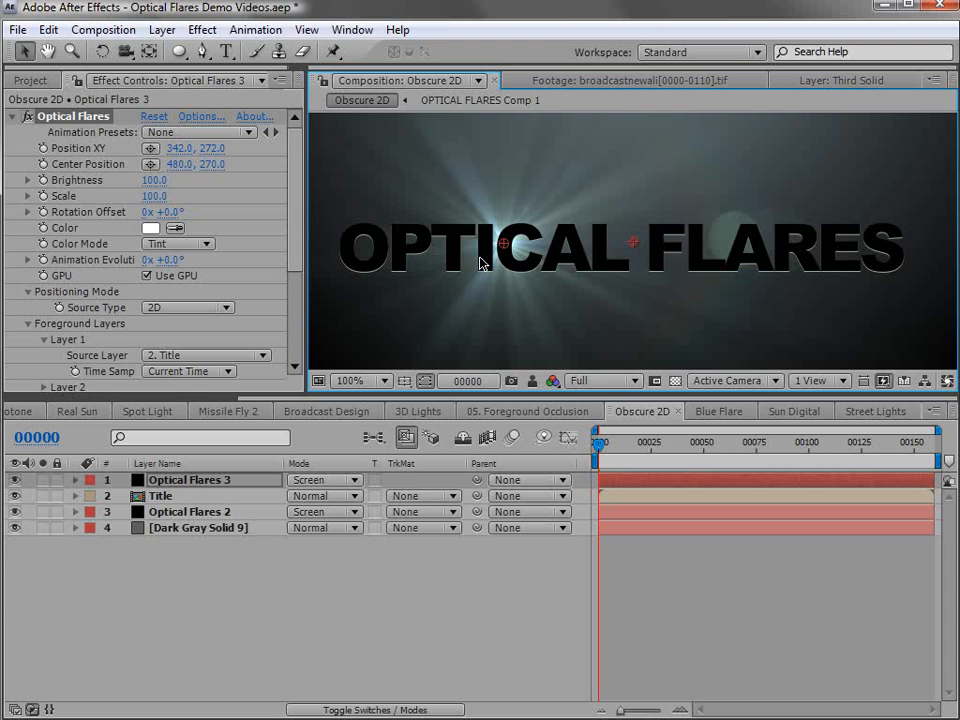
pyautogui.click(527, 411)
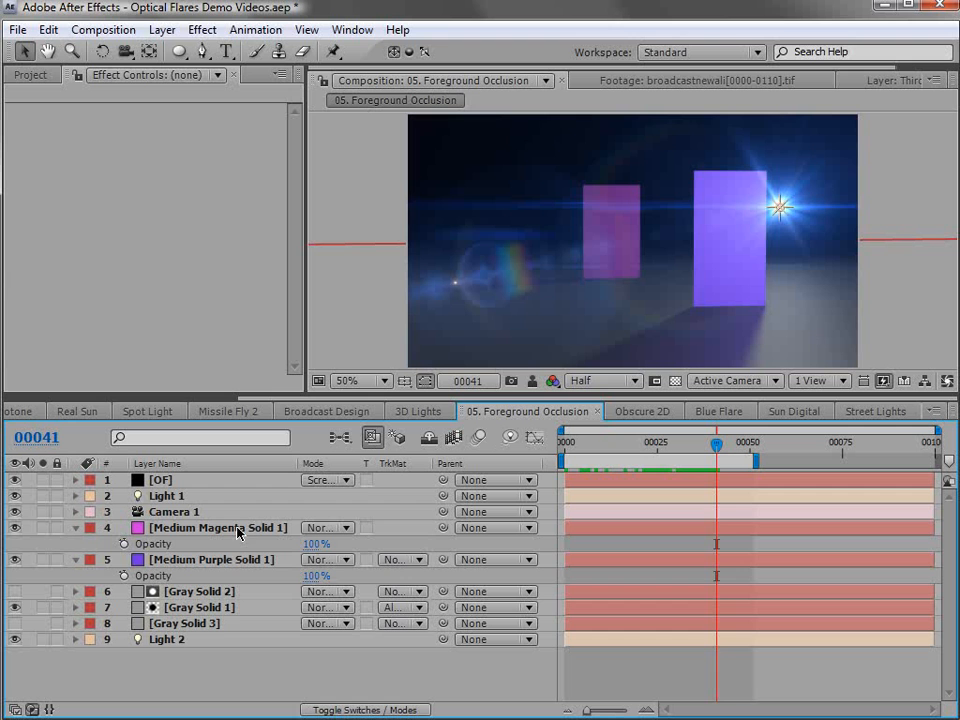
# Select the magenta and purple solids, scrub back to watch the flare, then view 3D Lights
pyautogui.click(217, 527)
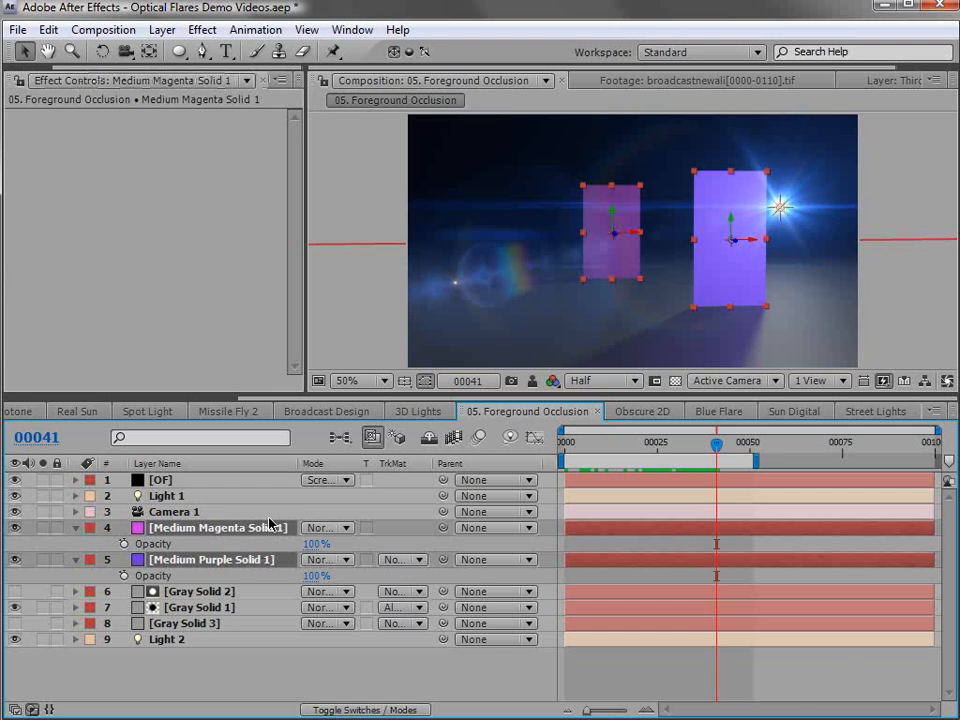
pyautogui.moveTo(307, 537)
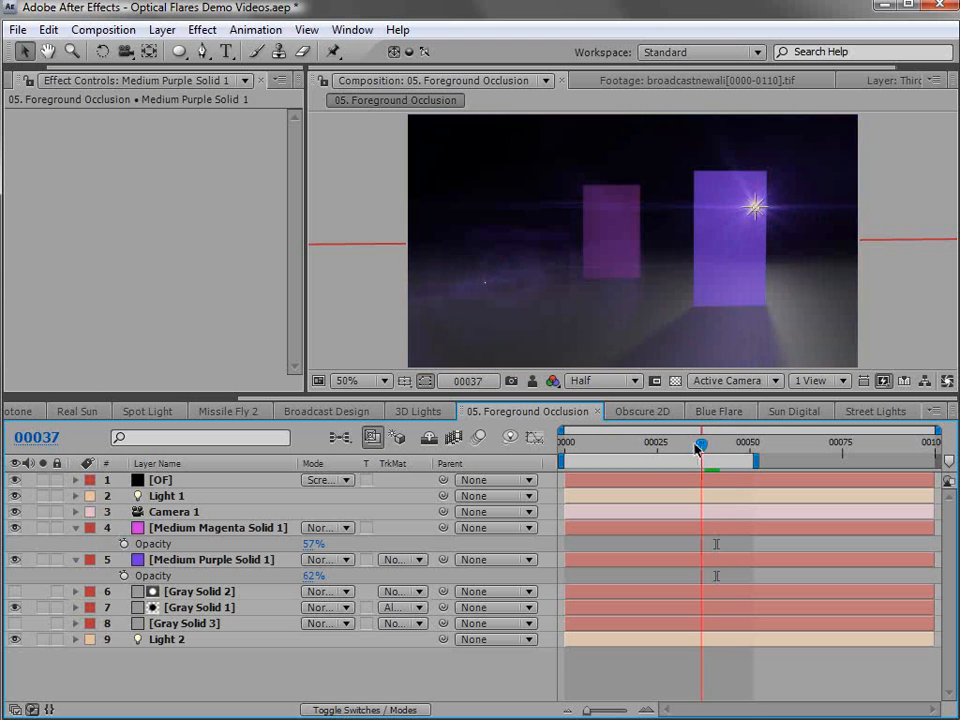
pyautogui.moveTo(702, 443); pyautogui.dragTo(638, 443)
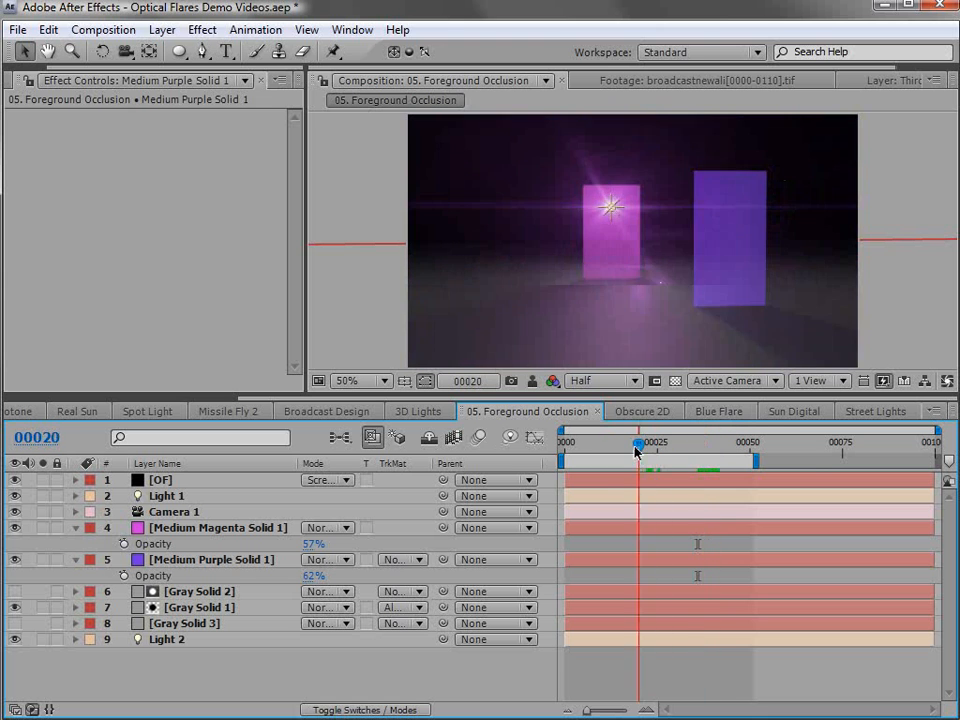
pyautogui.moveTo(638, 443); pyautogui.dragTo(615, 443)
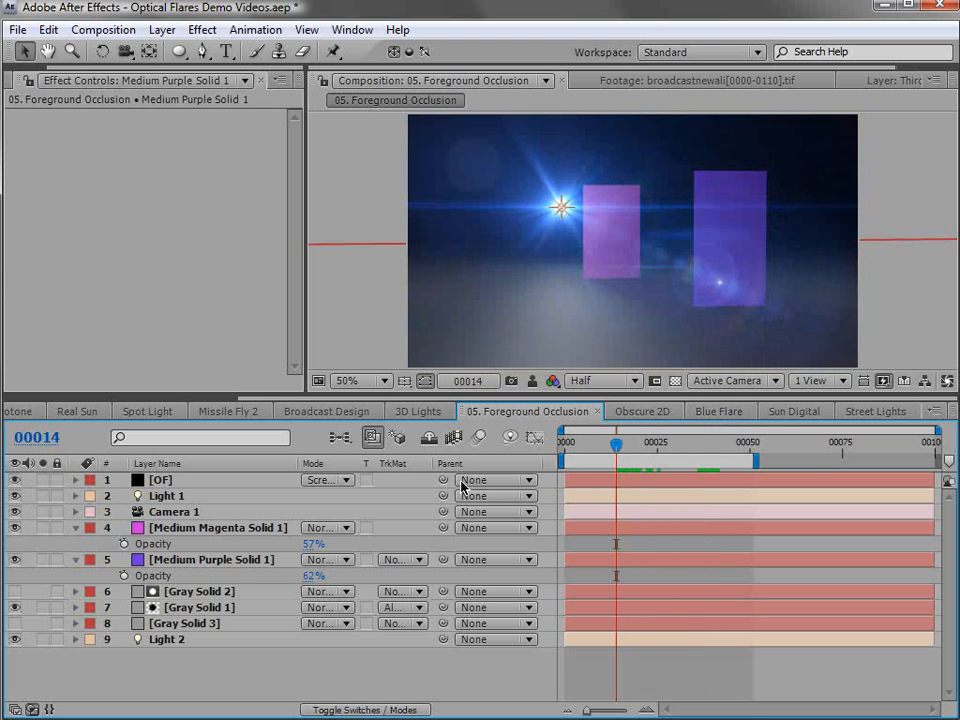
pyautogui.click(417, 411)
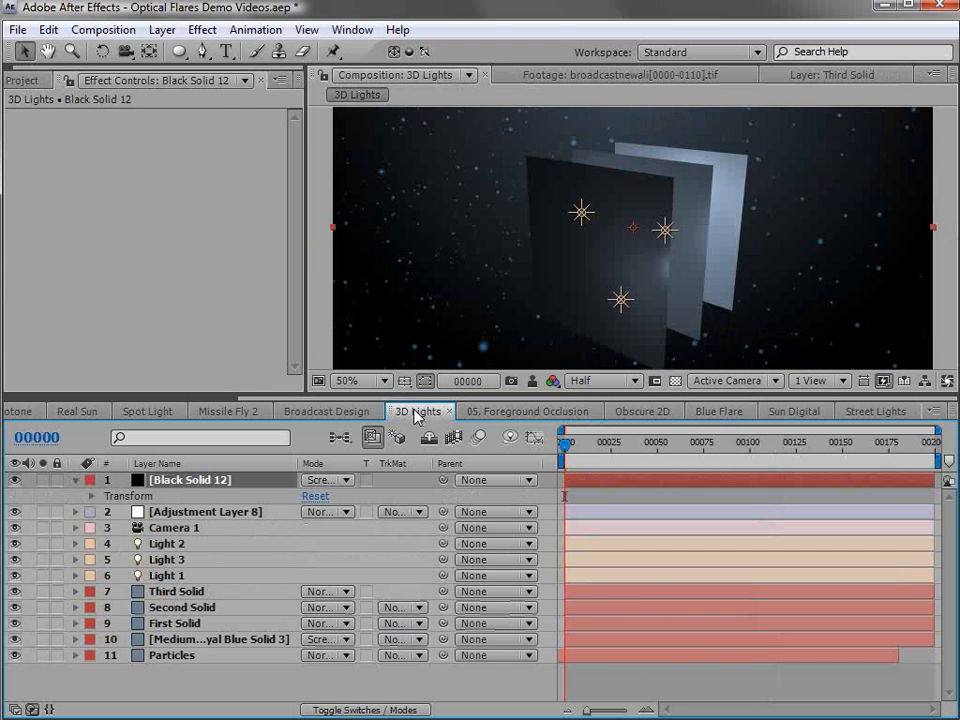
pyautogui.moveTo(618, 177)
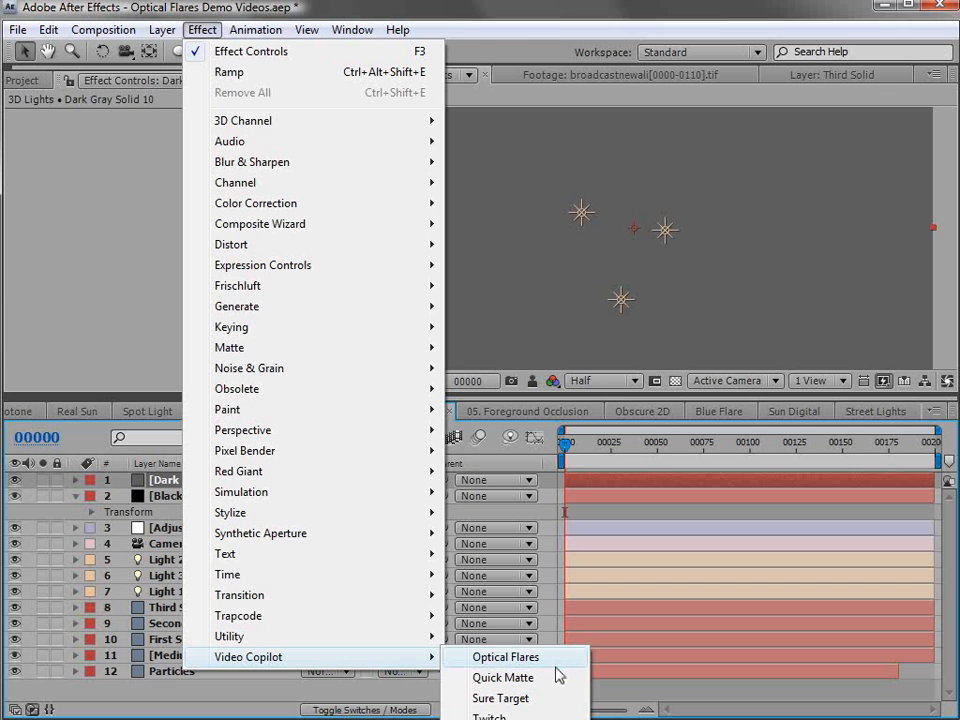
# Apply Optical Flares to Dark Gray Solid 10, render On Black, and blend in Screen mode
pyautogui.click(505, 657)
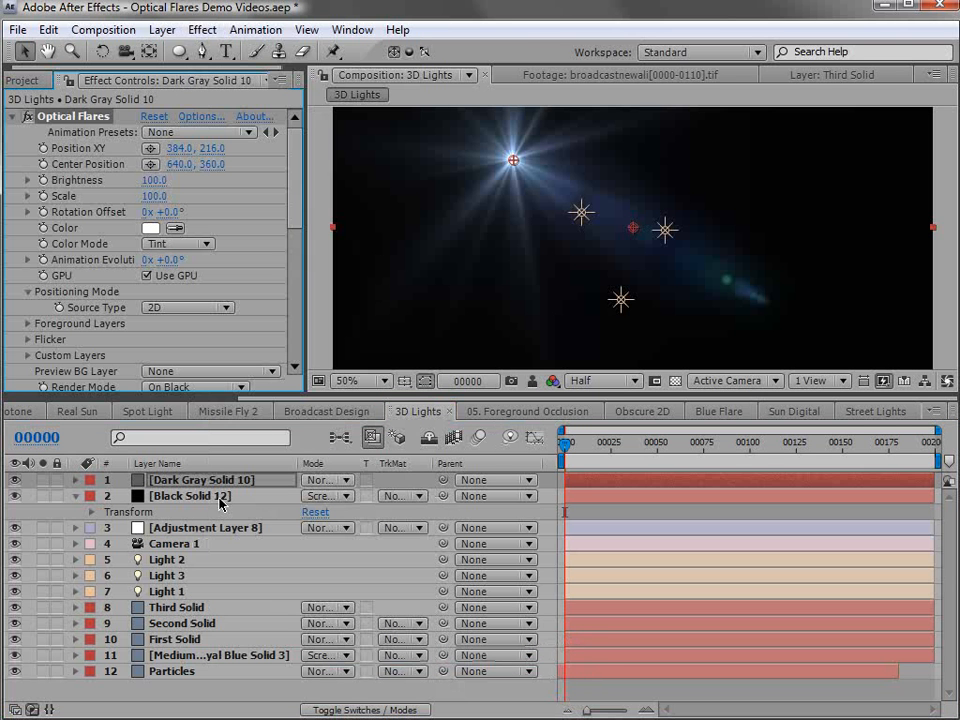
pyautogui.click(195, 387)
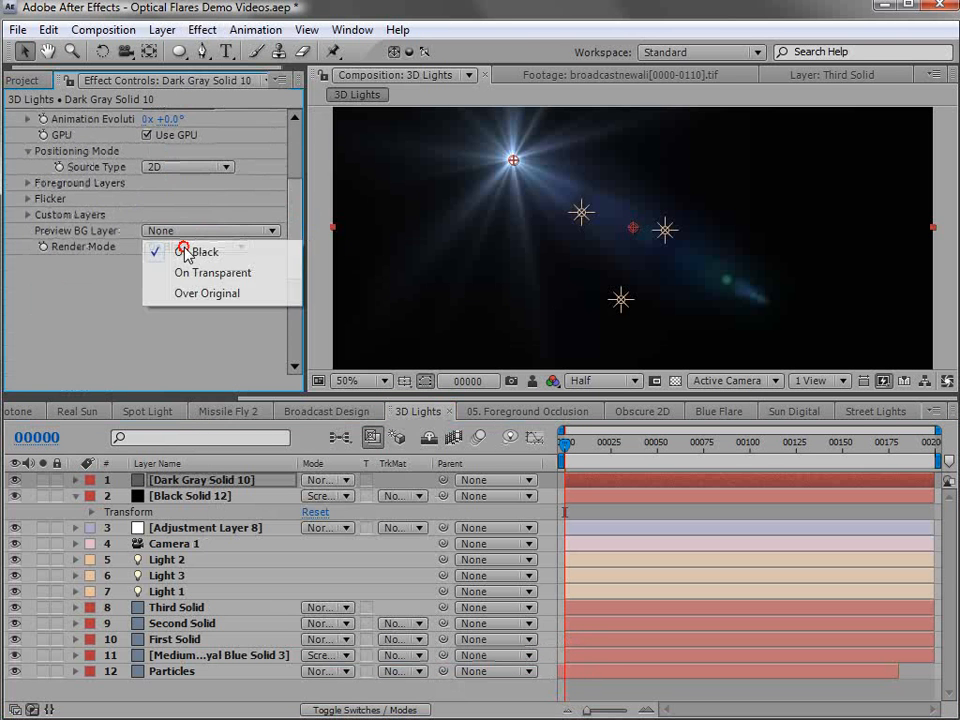
pyautogui.click(213, 272)
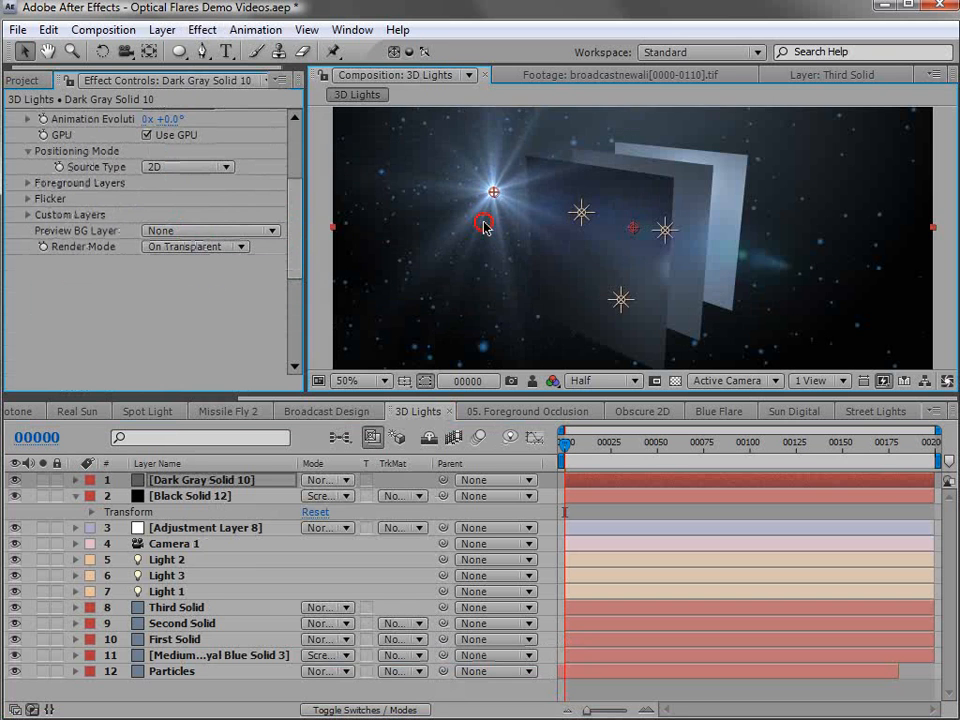
pyautogui.click(195, 246)
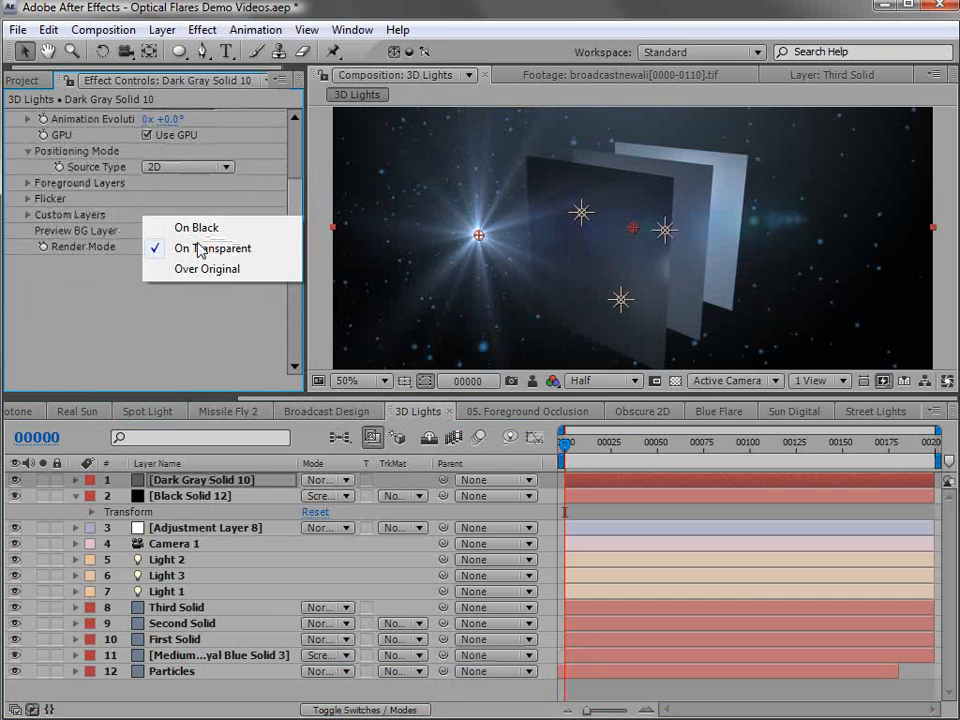
pyautogui.click(196, 227)
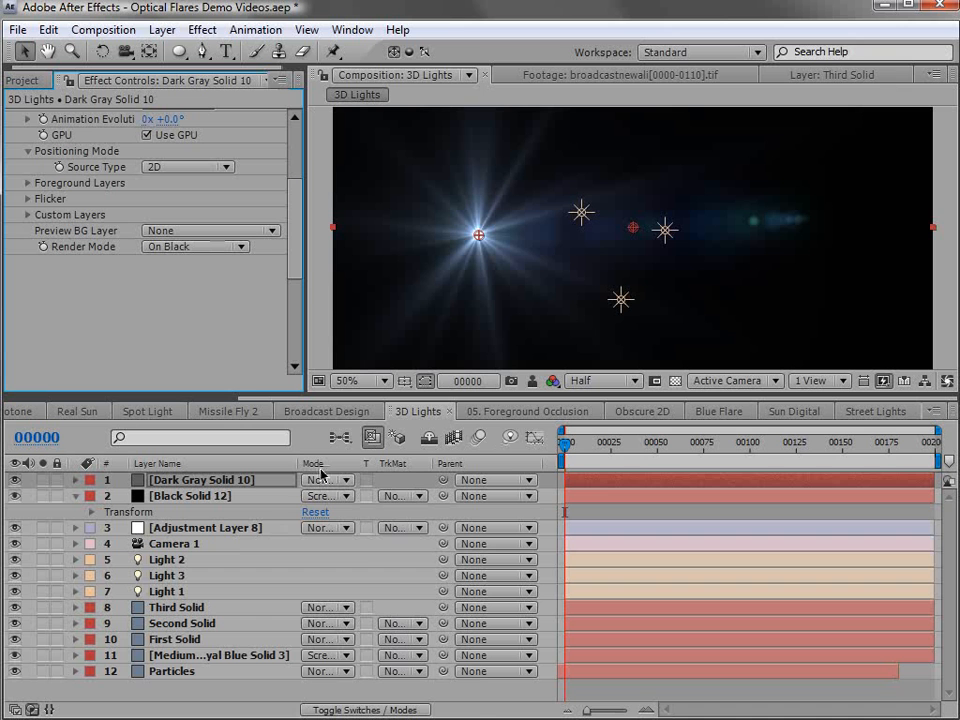
pyautogui.click(325, 480)
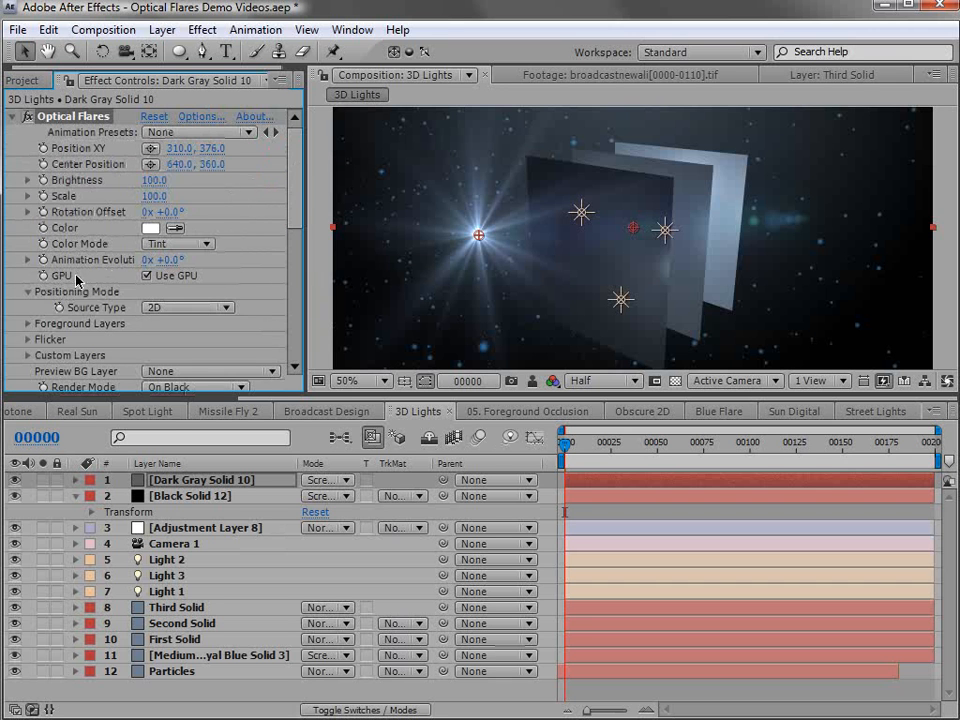
# Set the flare's Positioning Source Type to Track Lights
pyautogui.click(187, 307)
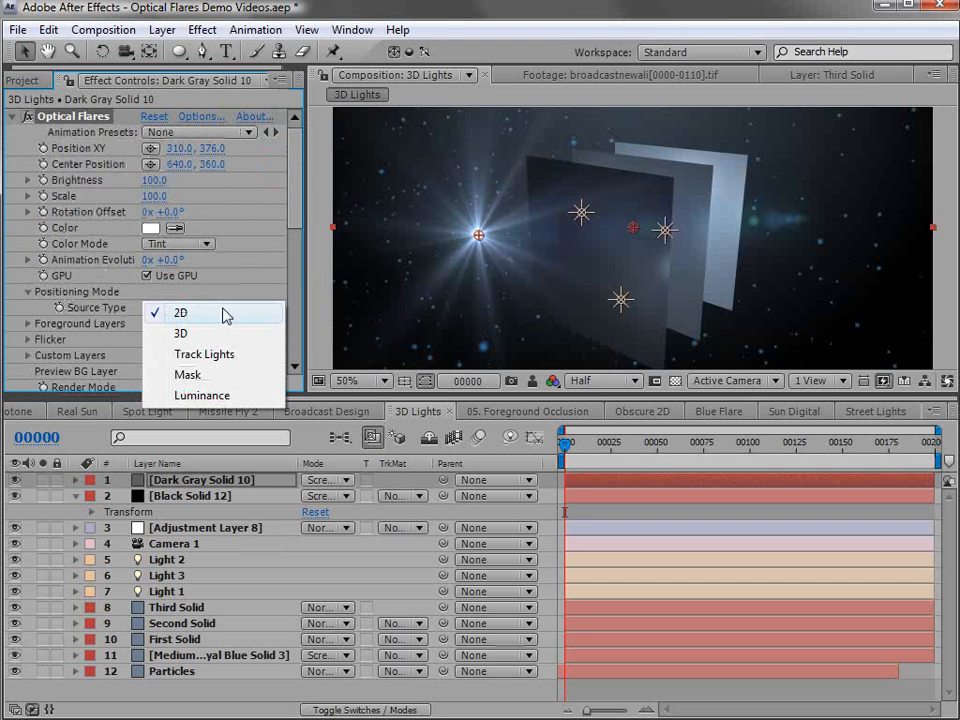
pyautogui.click(204, 354)
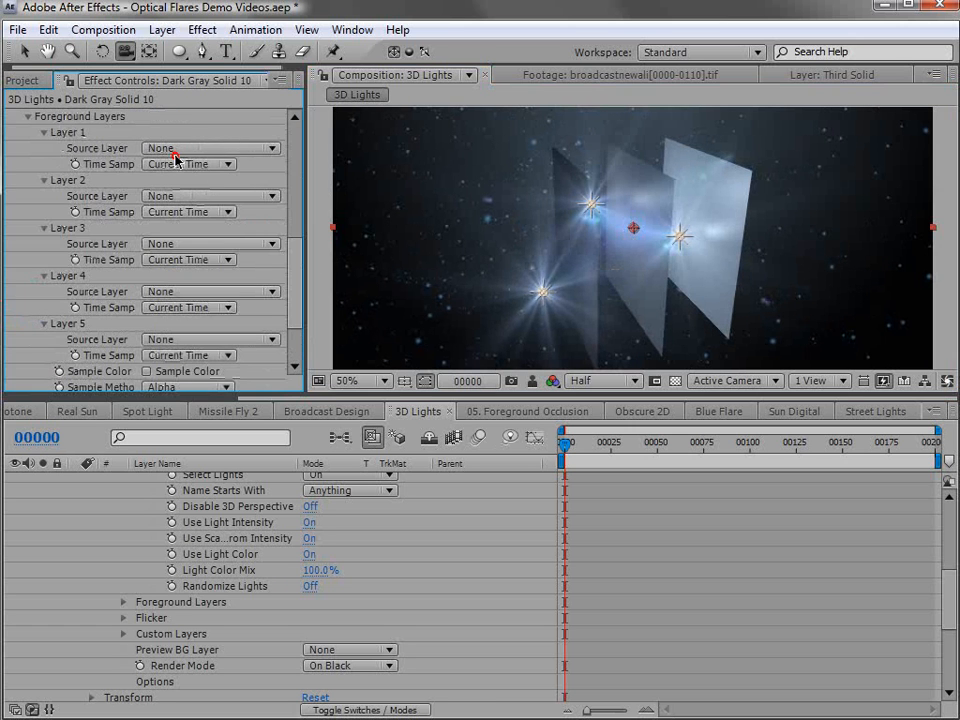
# Pick First Solid as the flare's Foreground Layer 1 source
pyautogui.click(210, 148)
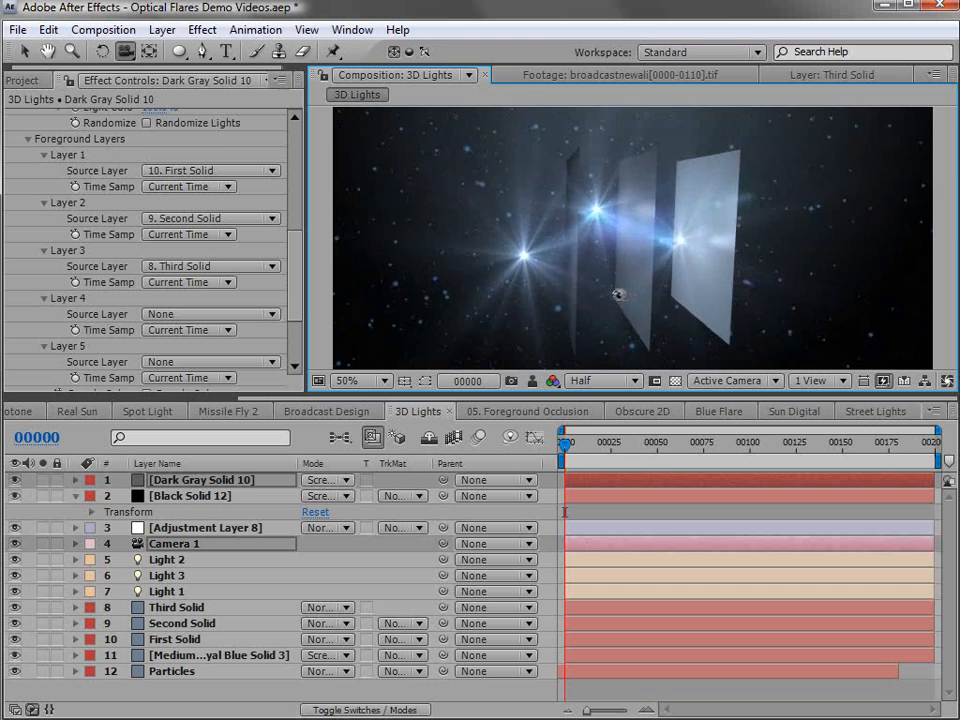
pyautogui.click(326, 410)
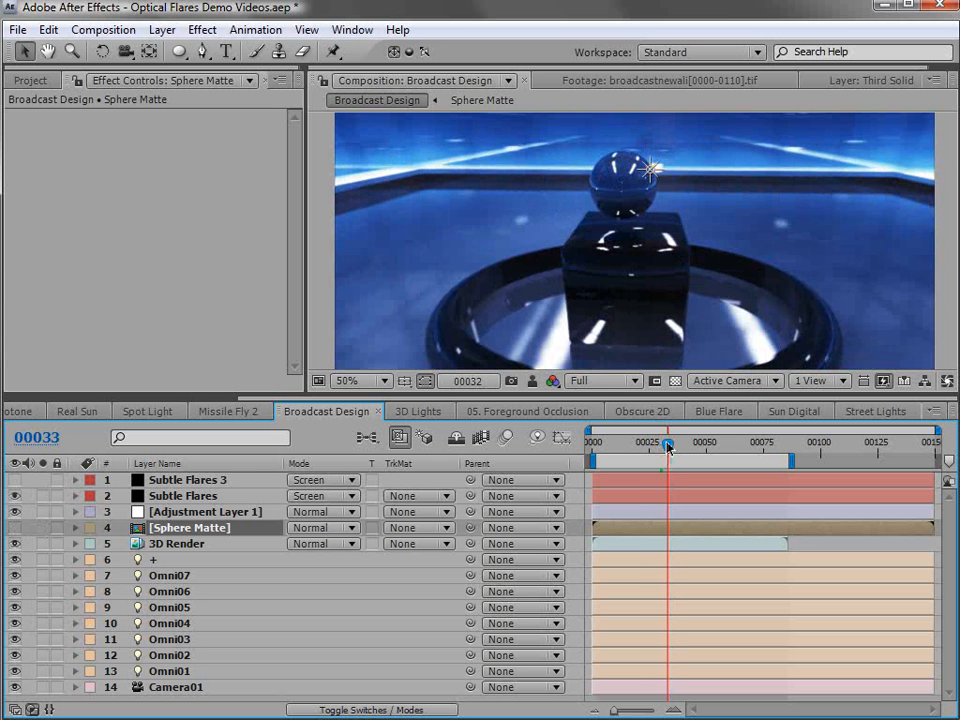
pyautogui.moveTo(667, 444); pyautogui.dragTo(680, 444)
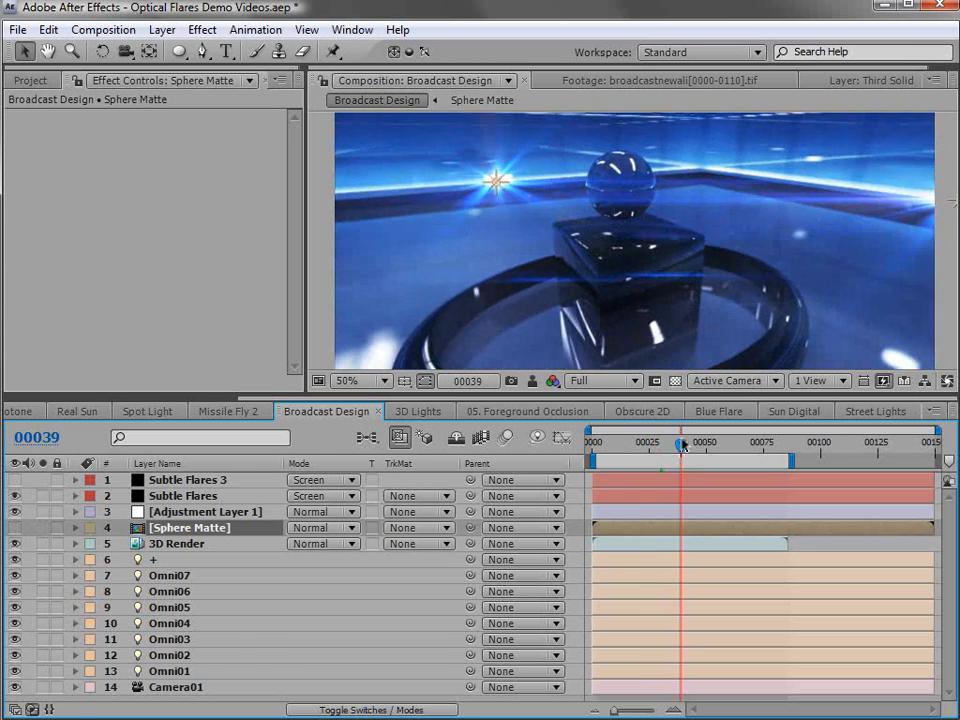
pyautogui.click(418, 411)
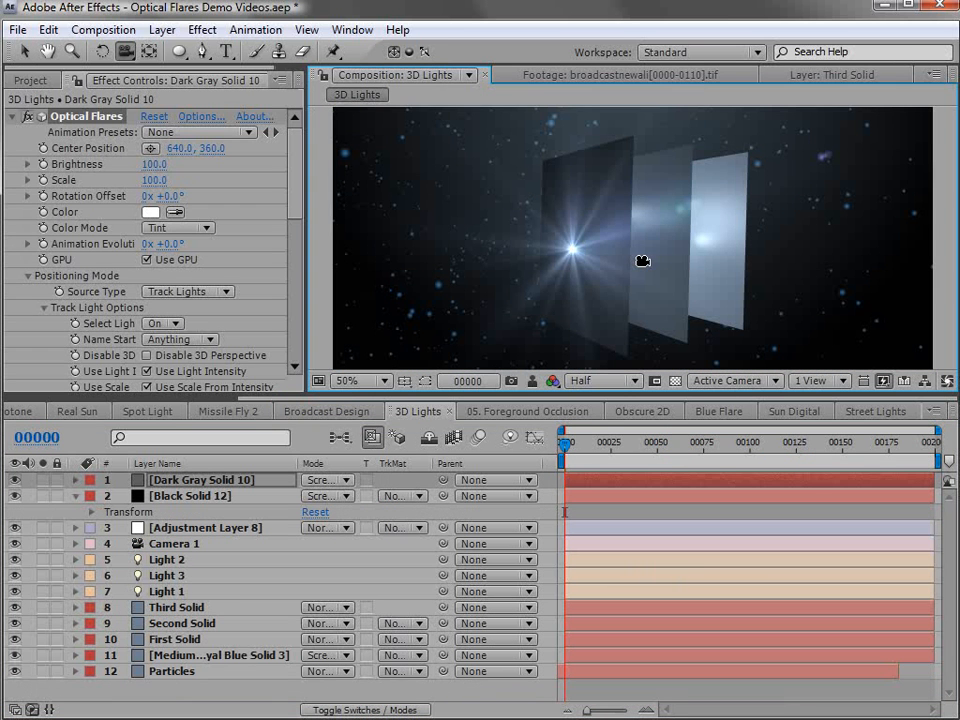